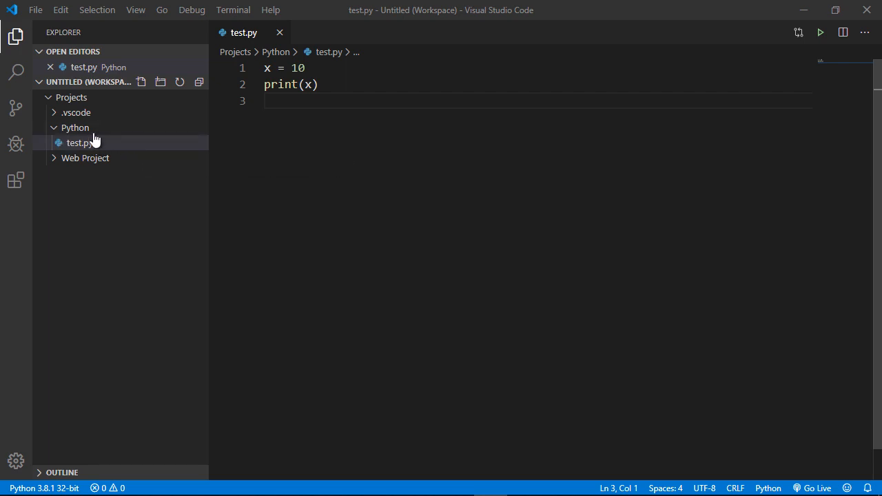
pyautogui.moveTo(76, 127)
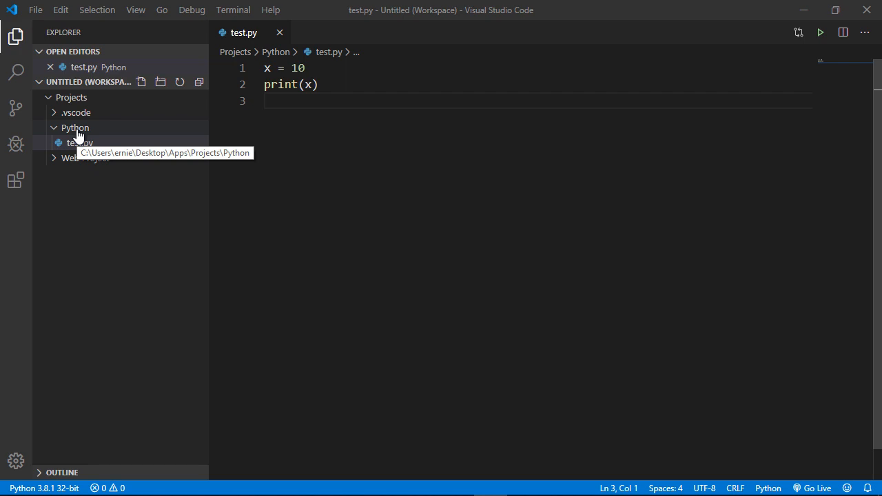
pyautogui.moveTo(87, 279)
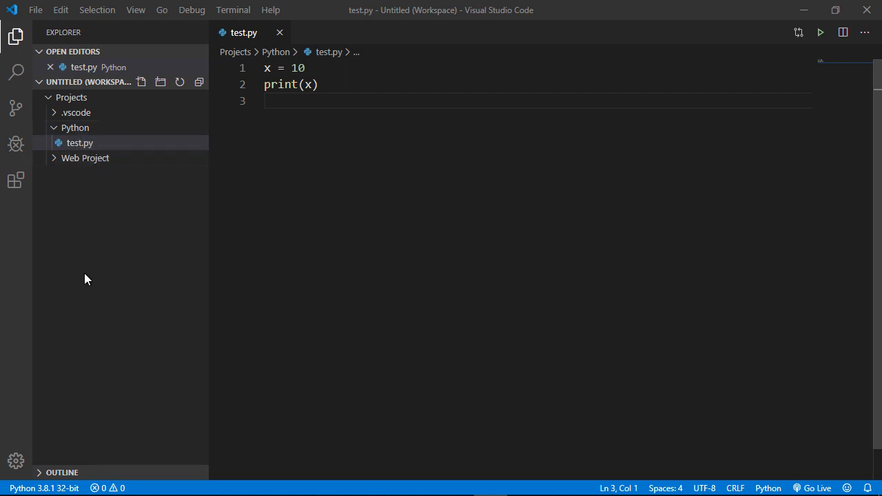
pyautogui.moveTo(44, 488)
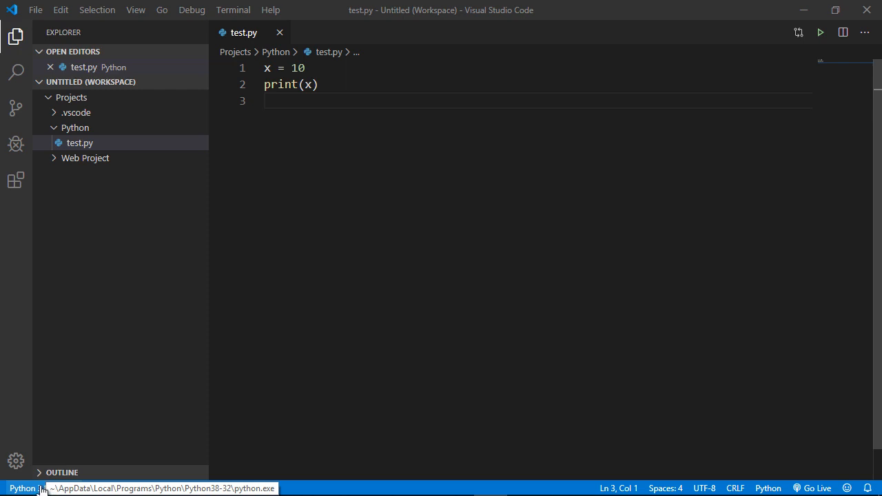
# Step: Select the Python 3.7.1 interpreter, dismiss the pylint notice, and run test.py printing 10
pyautogui.click(26, 488)
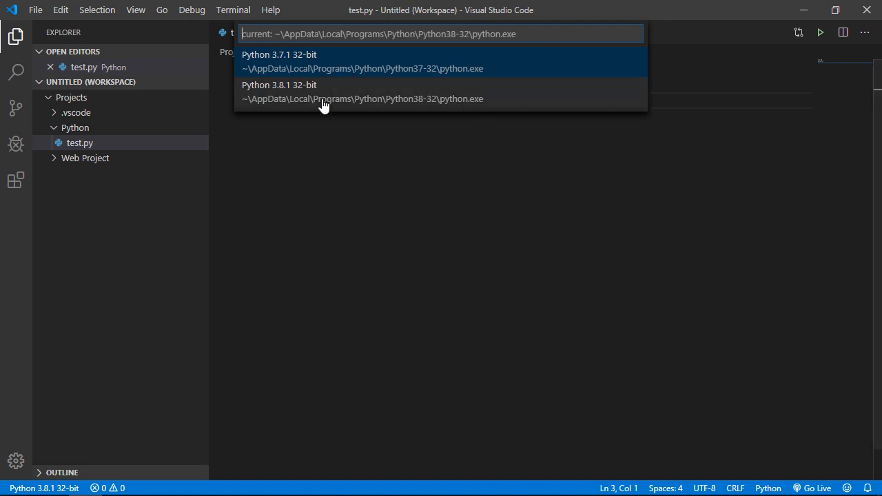
pyautogui.moveTo(334, 102)
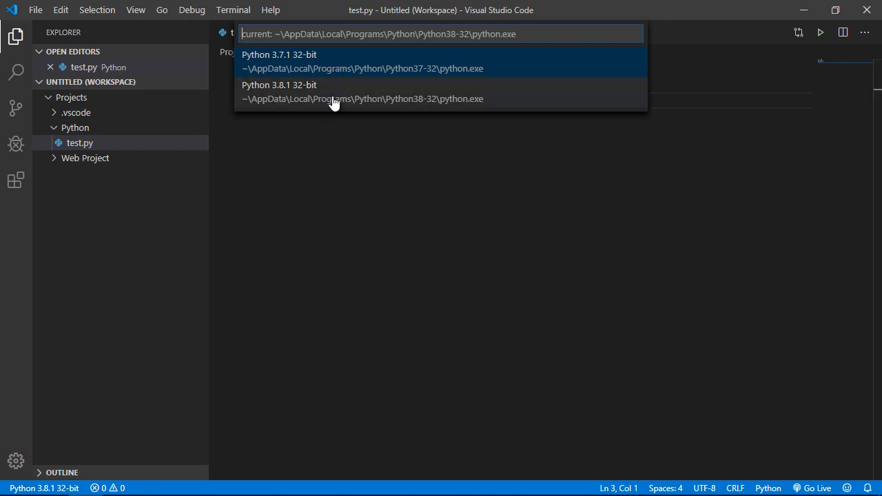
pyautogui.moveTo(300, 62)
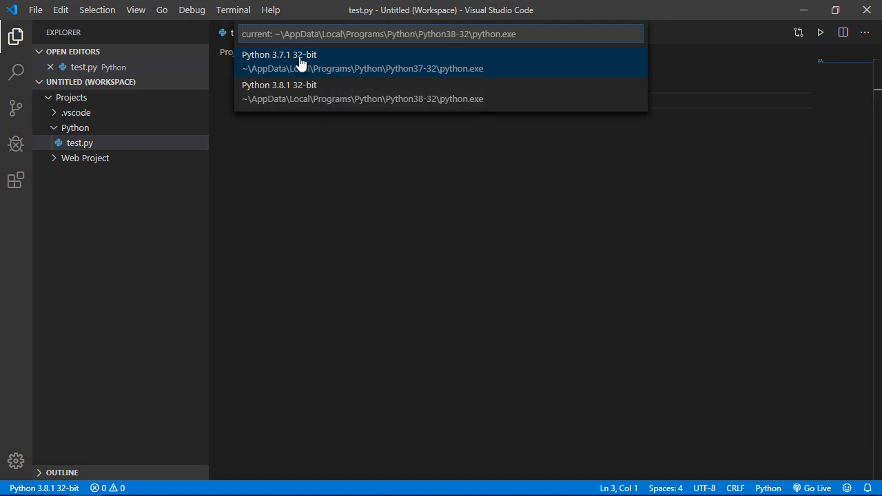
pyautogui.moveTo(295, 68)
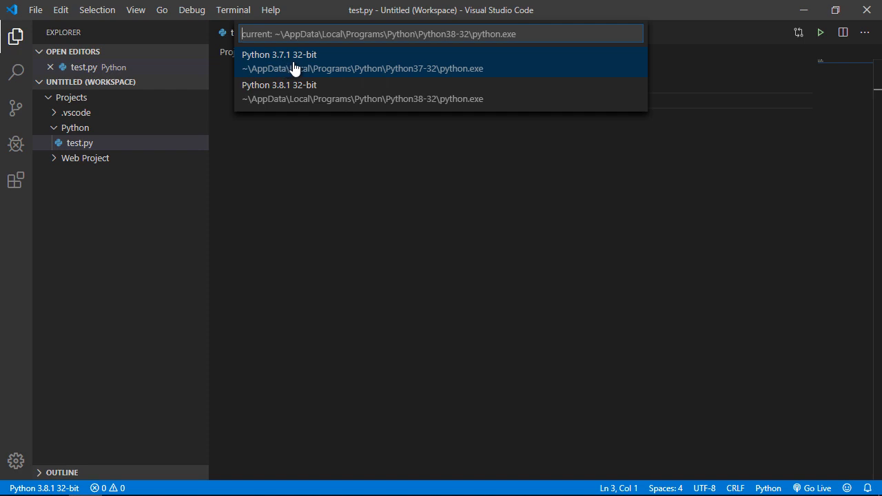
pyautogui.moveTo(393, 34)
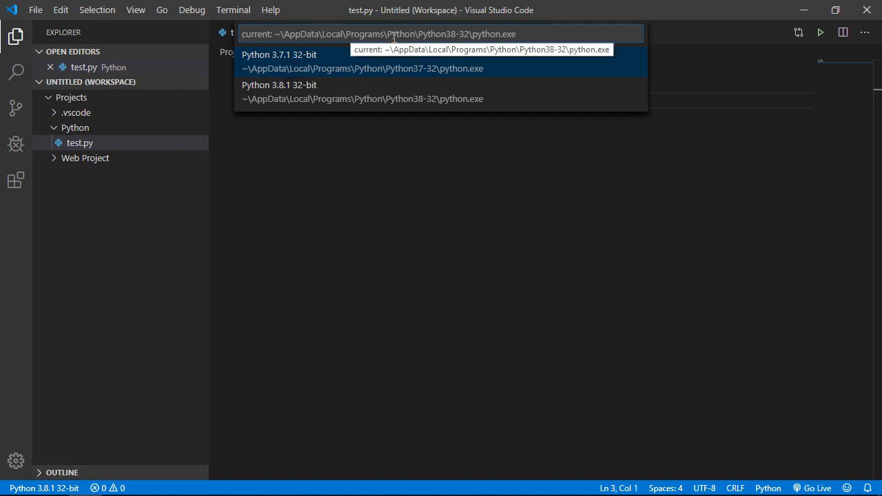
pyautogui.moveTo(309, 67)
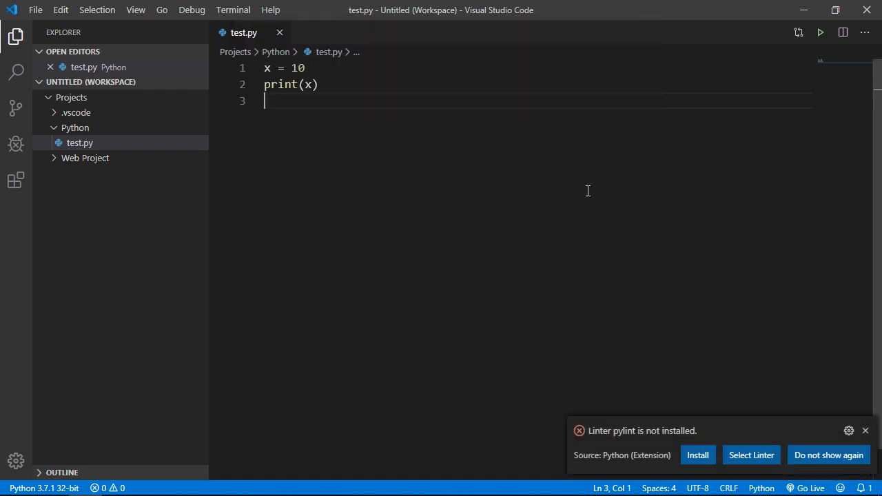
pyautogui.moveTo(651, 434)
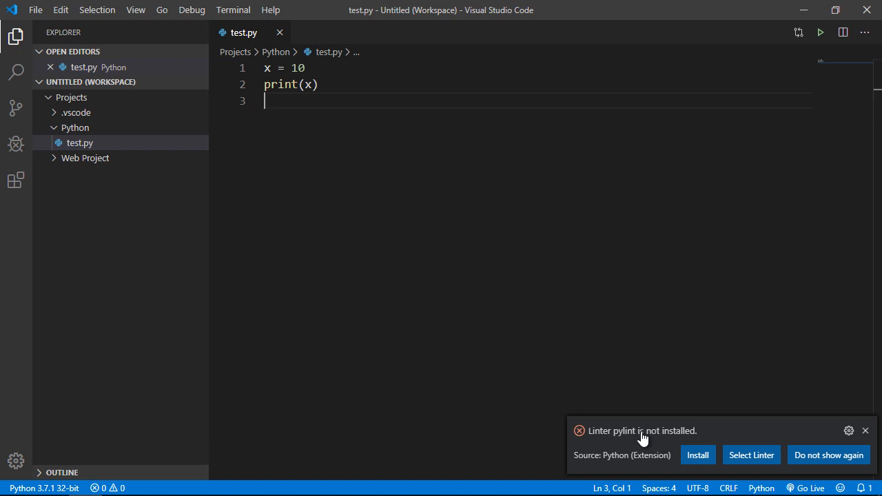
pyautogui.moveTo(633, 437)
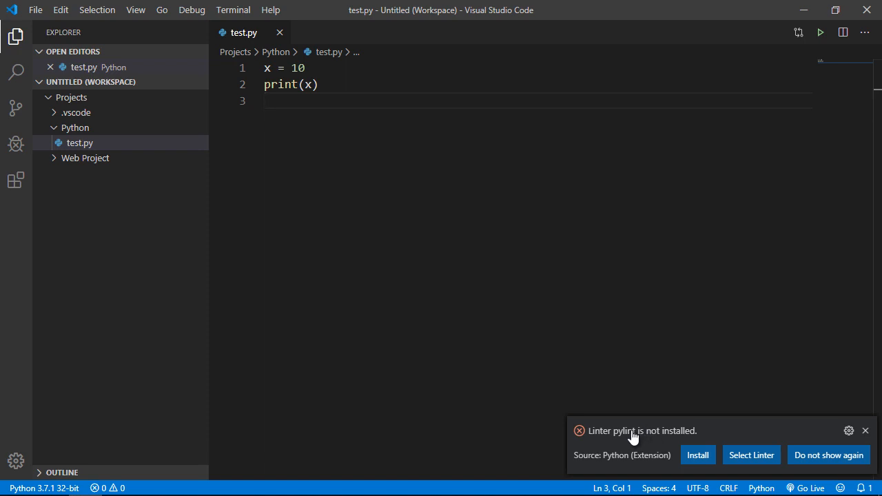
pyautogui.moveTo(741, 439)
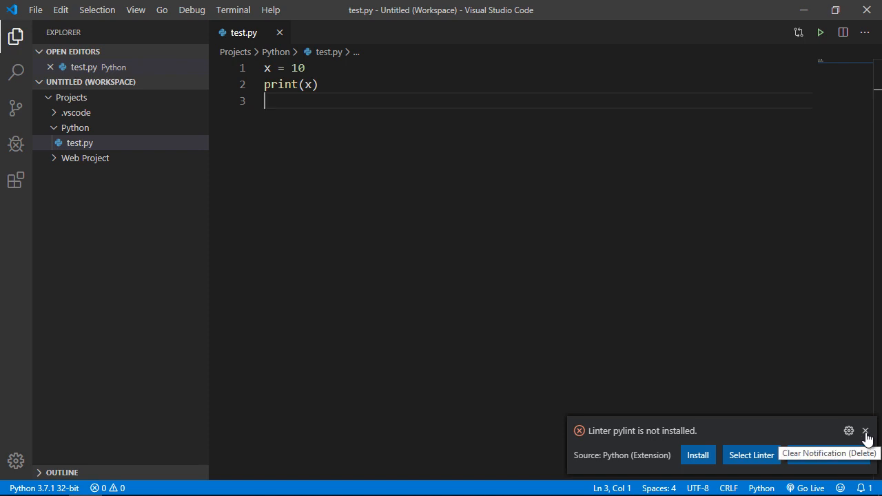
pyautogui.click(866, 431)
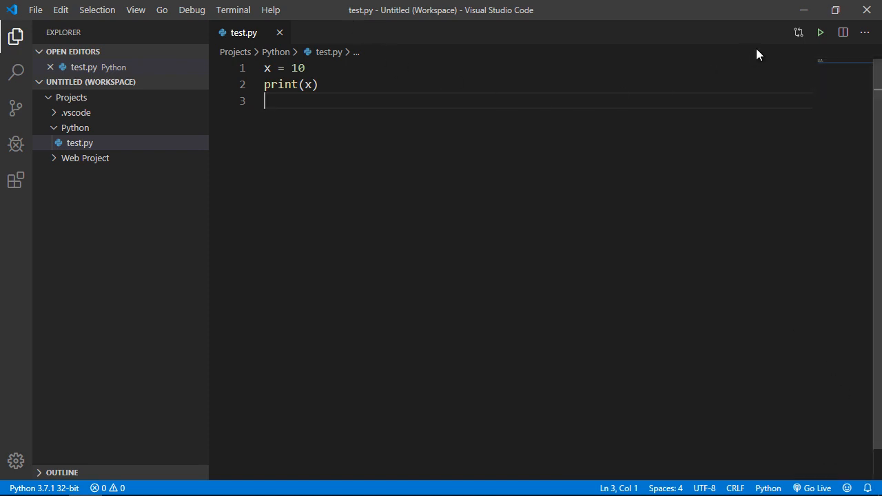
pyautogui.click(820, 32)
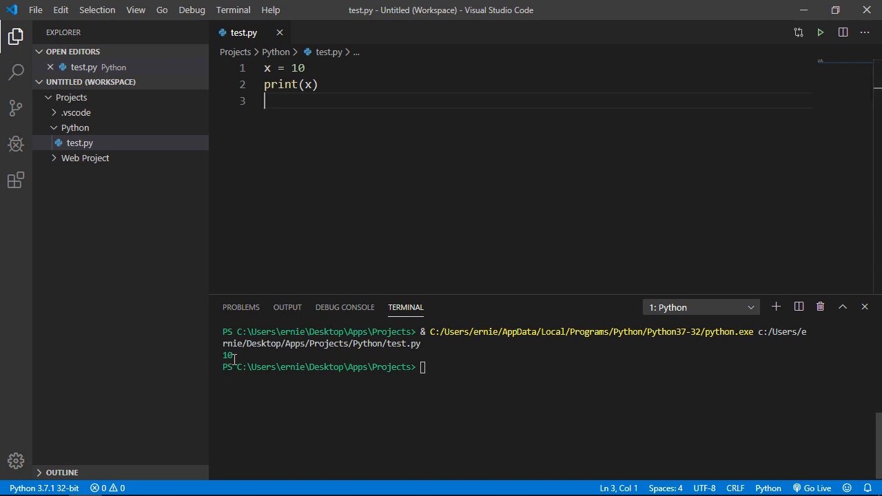
# Step: Switch back to Python 3.8.1 and run test.py again, printing 10
pyautogui.click(43, 488)
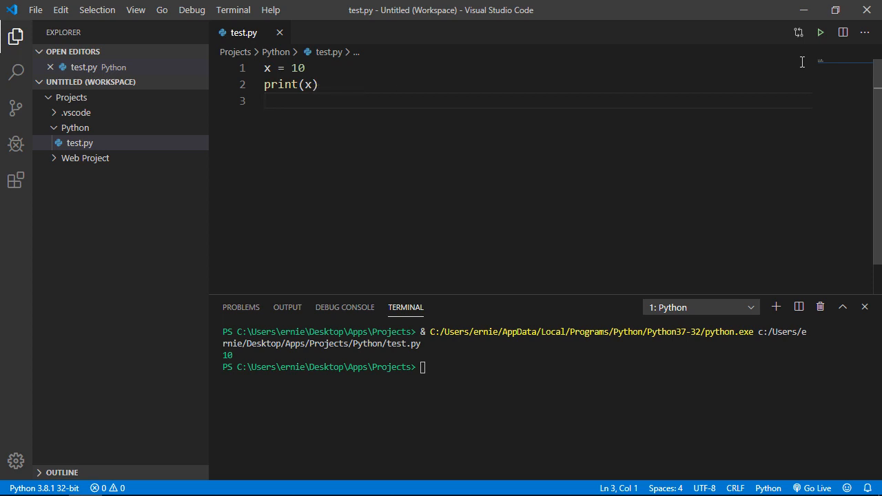
pyautogui.click(819, 32)
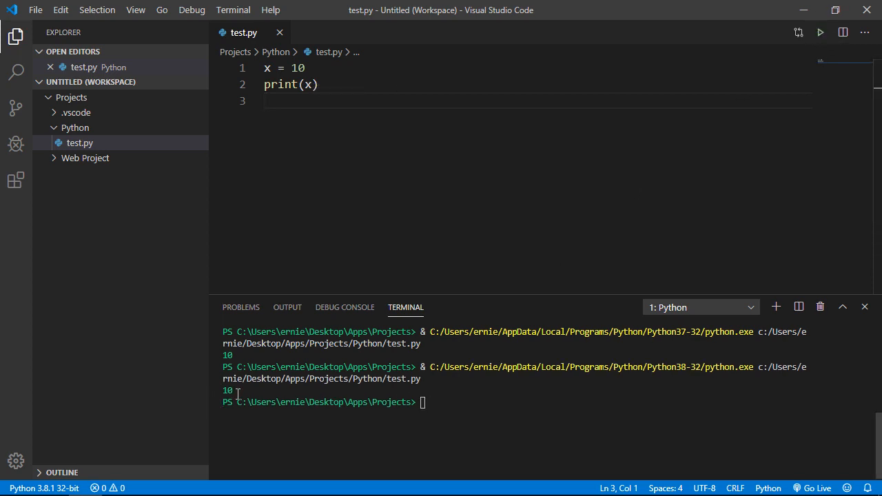
pyautogui.click(276, 101)
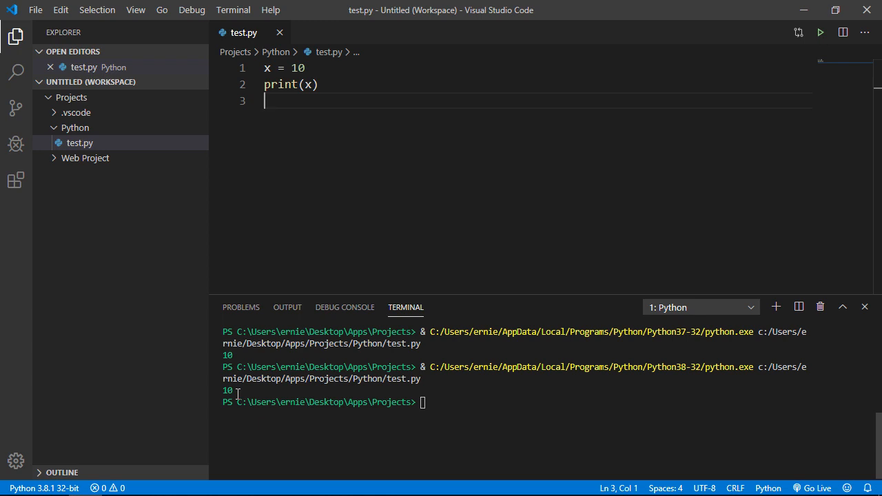
pyautogui.moveTo(245, 390)
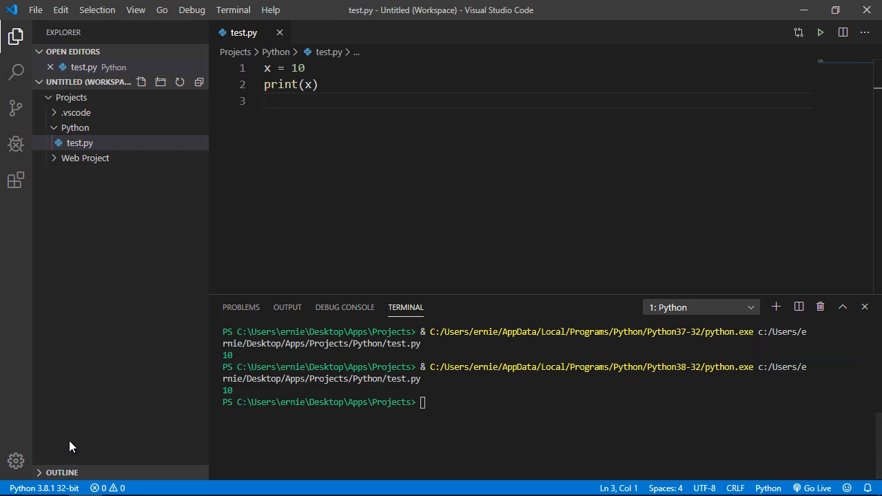
pyautogui.moveTo(45, 488)
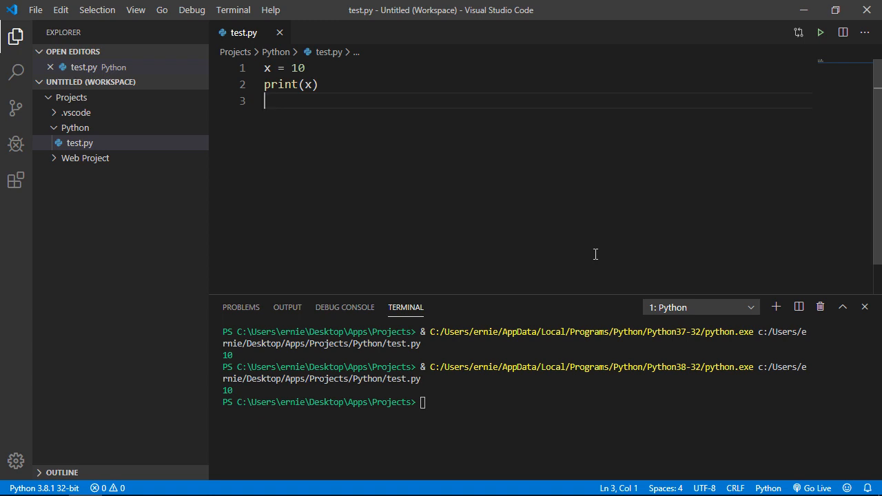
pyautogui.moveTo(864, 307)
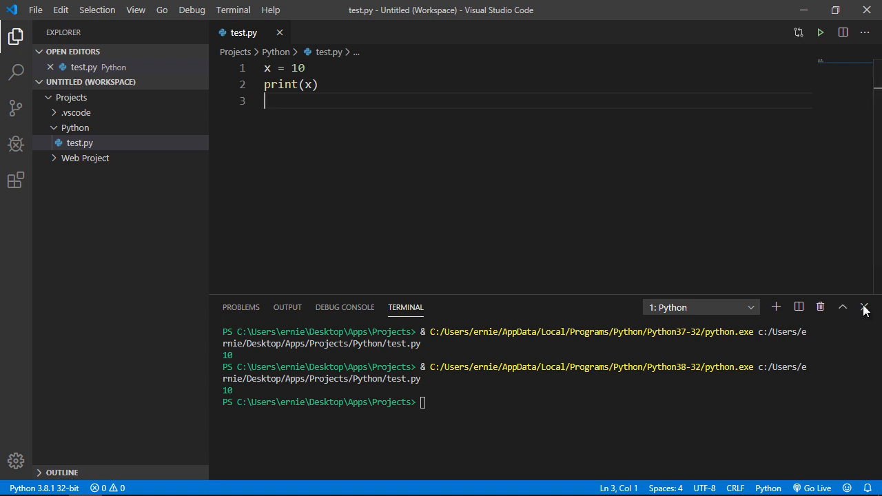
# Step: Close the terminal panel and open the Manage gear menu
pyautogui.click(864, 307)
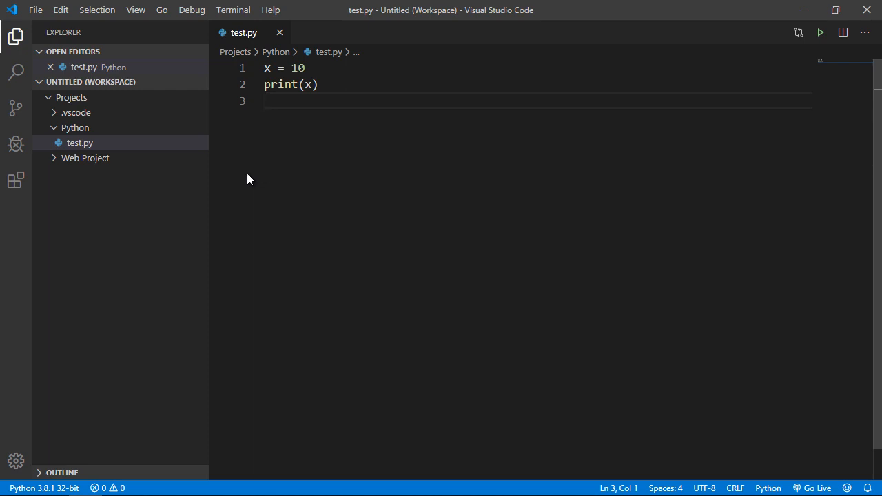
pyautogui.click(15, 460)
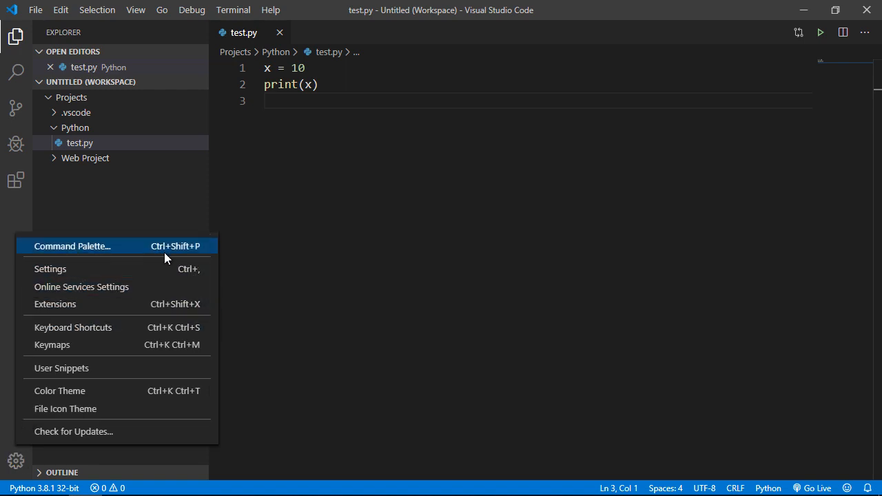
pyautogui.moveTo(117, 257)
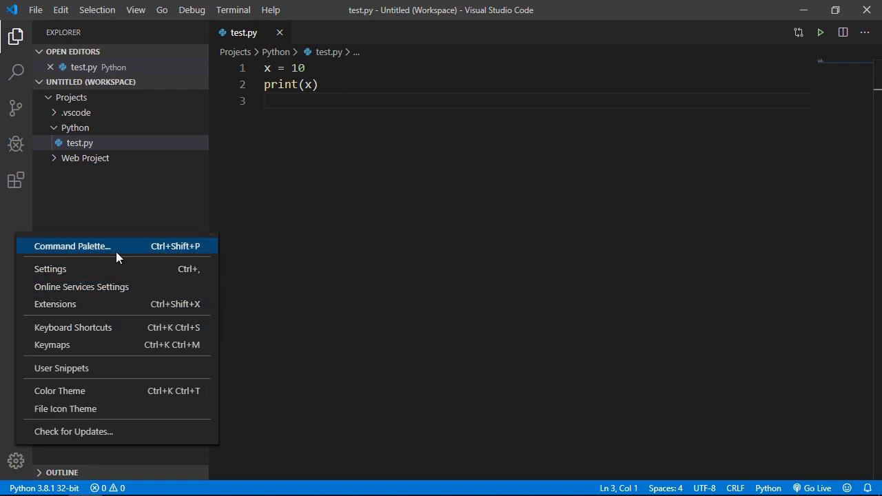
# Step: Via the Command Palette, view Python: Select Linter showing pylint as current, then dismiss it
pyautogui.click(72, 246)
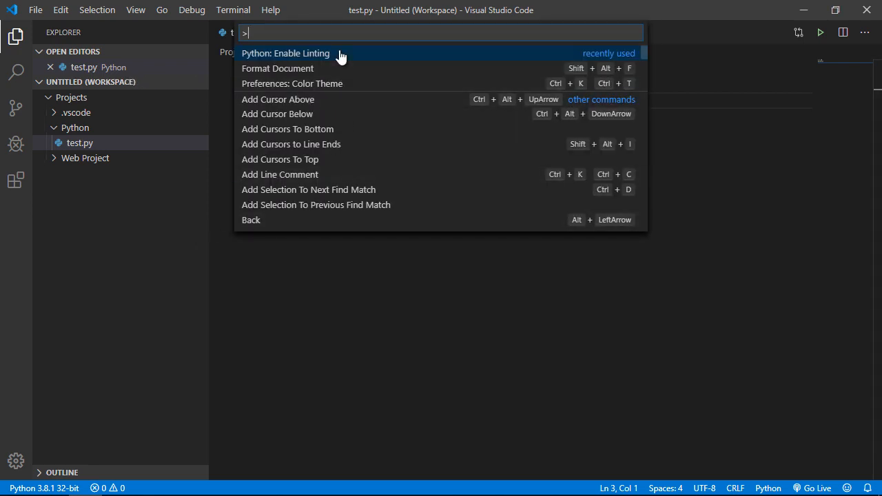
pyautogui.write('linter')
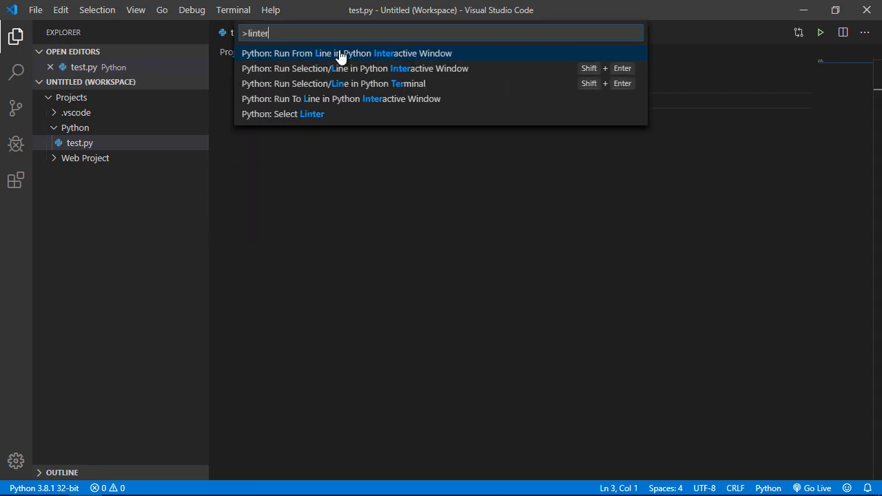
pyautogui.click(283, 114)
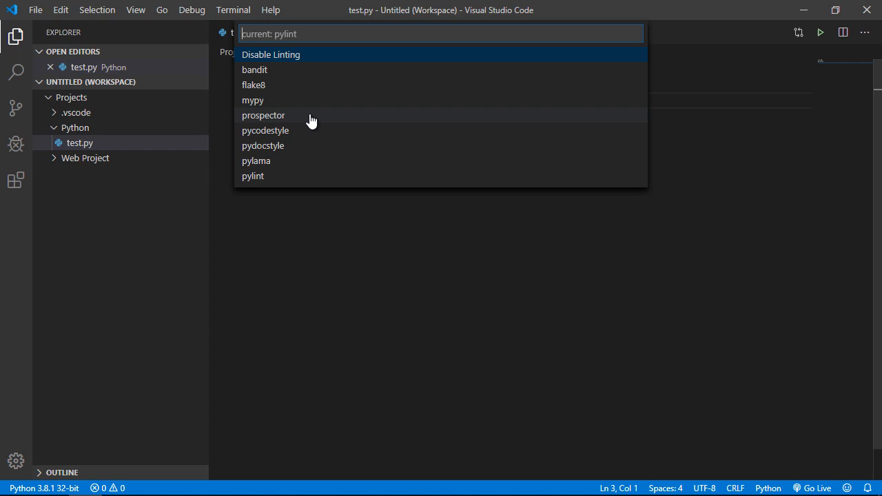
pyautogui.moveTo(295, 62)
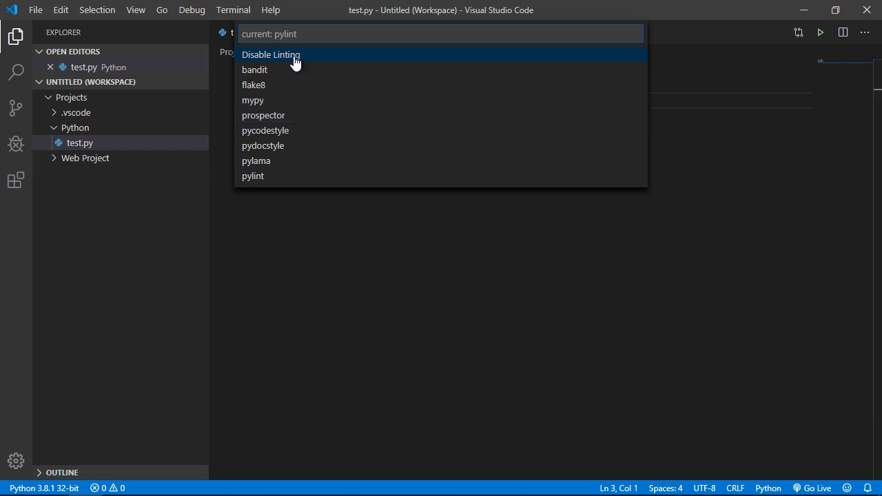
pyautogui.moveTo(305, 59)
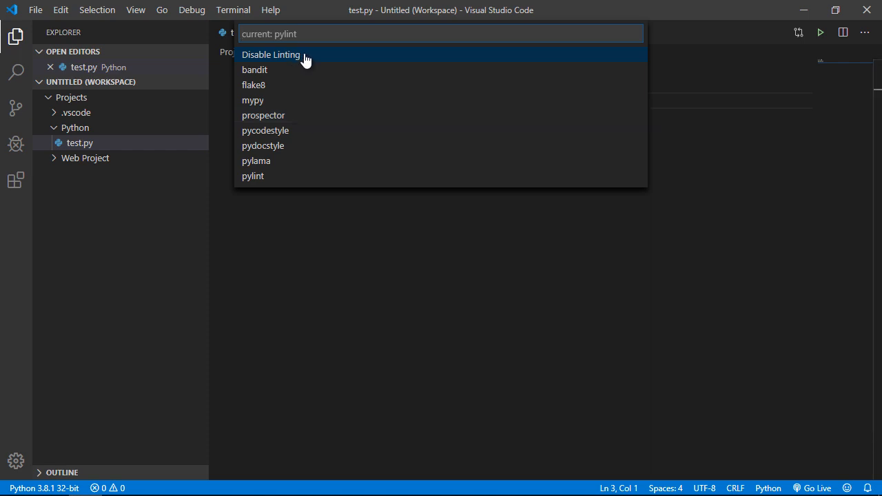
pyautogui.moveTo(281, 33)
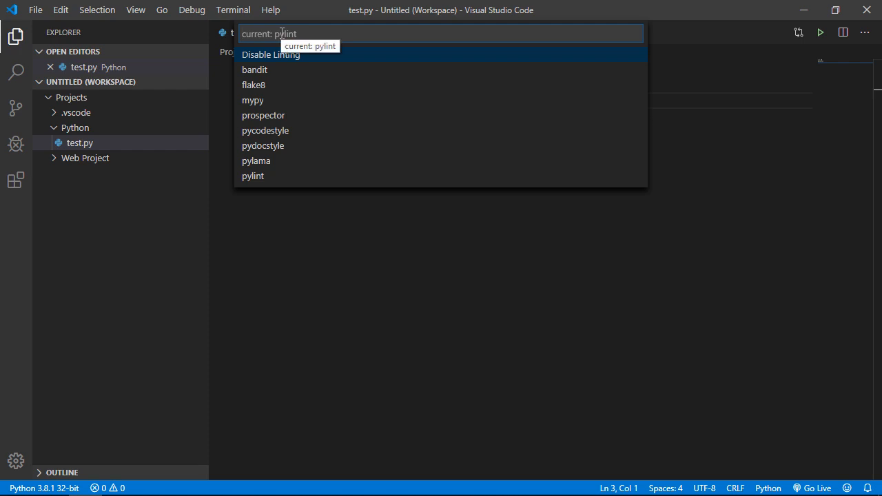
pyautogui.press('Escape')
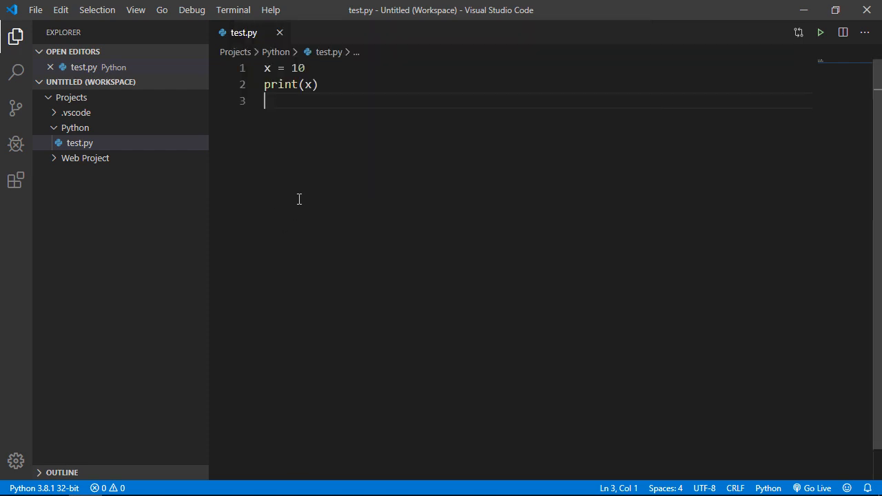
pyautogui.moveTo(262, 117)
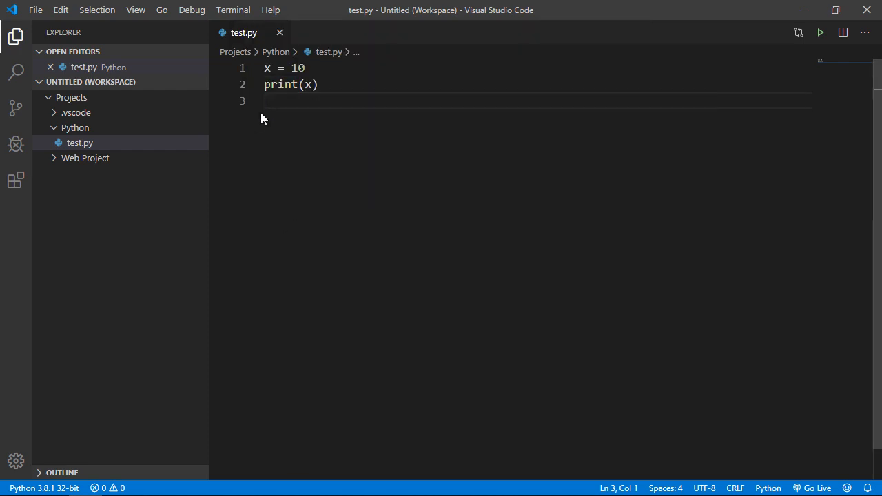
# Step: Add line 4 'print x' and peek at pylint's missing-parentheses syntax error for it
pyautogui.click(289, 102)
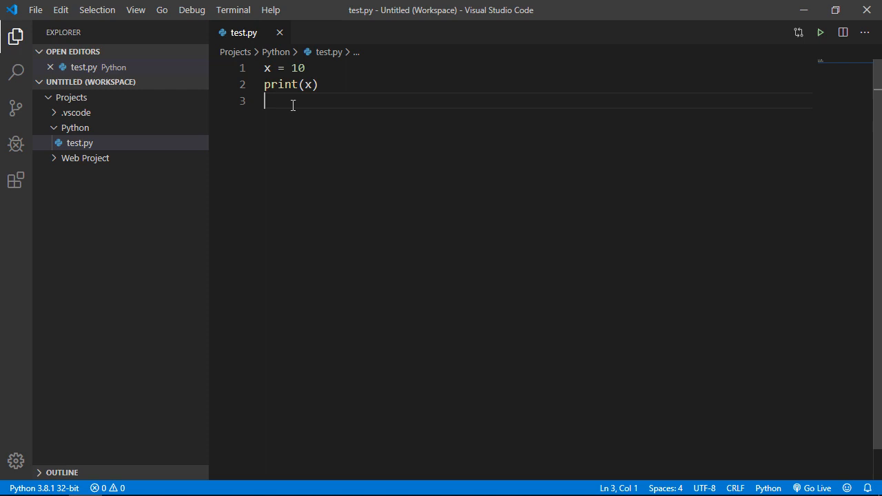
pyautogui.press('Return')
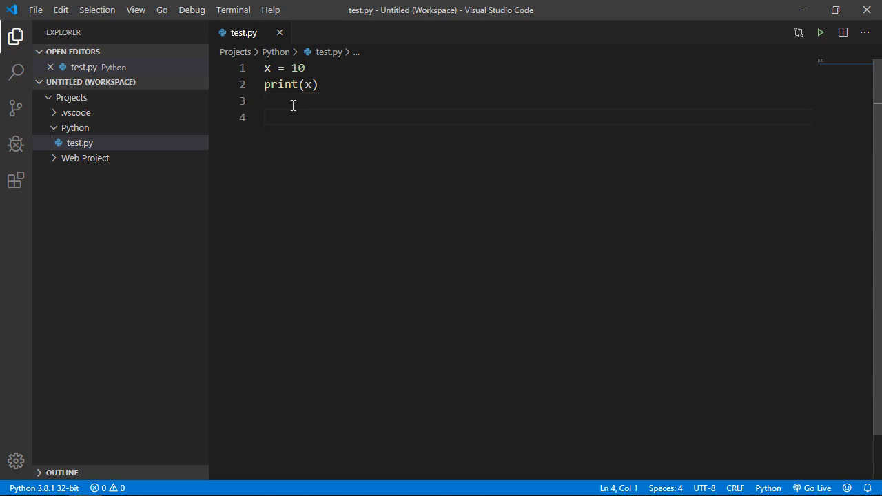
pyautogui.write('print x')
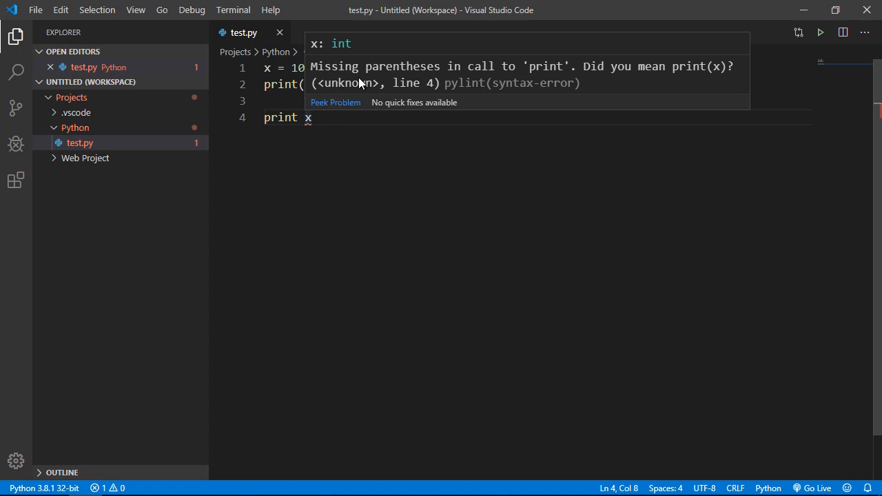
pyautogui.moveTo(552, 81)
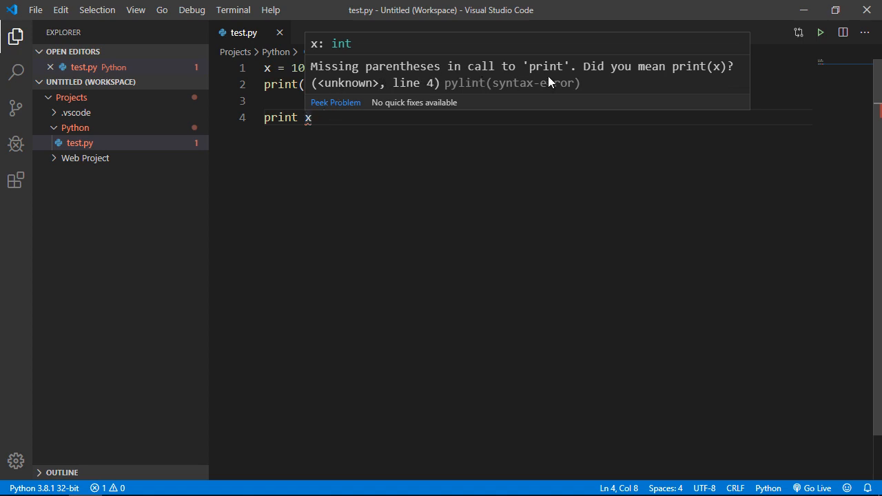
pyautogui.moveTo(336, 102)
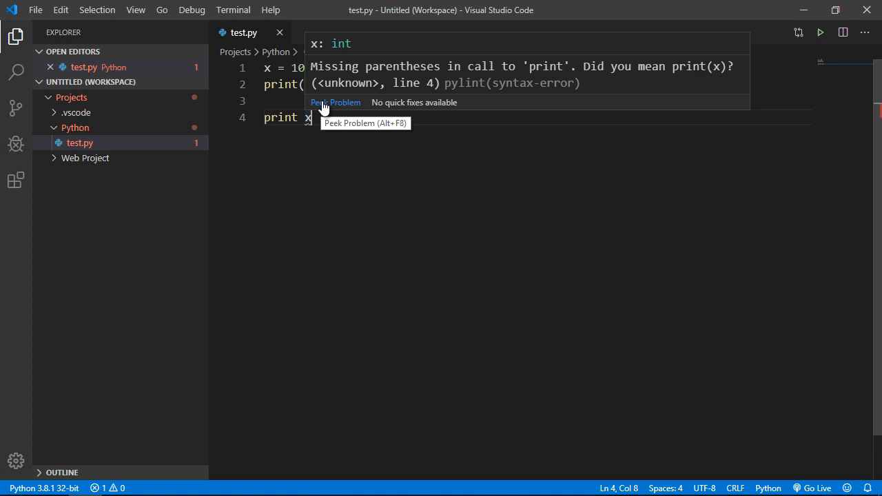
pyautogui.click(336, 102)
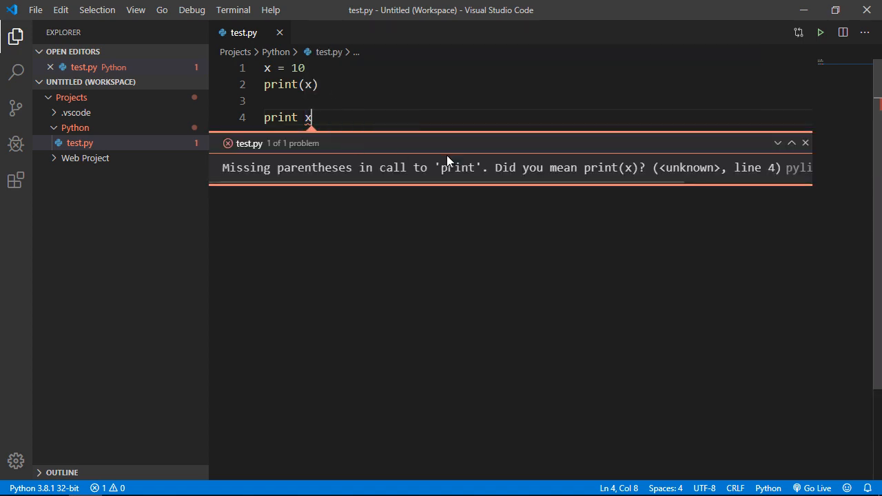
pyautogui.moveTo(805, 143)
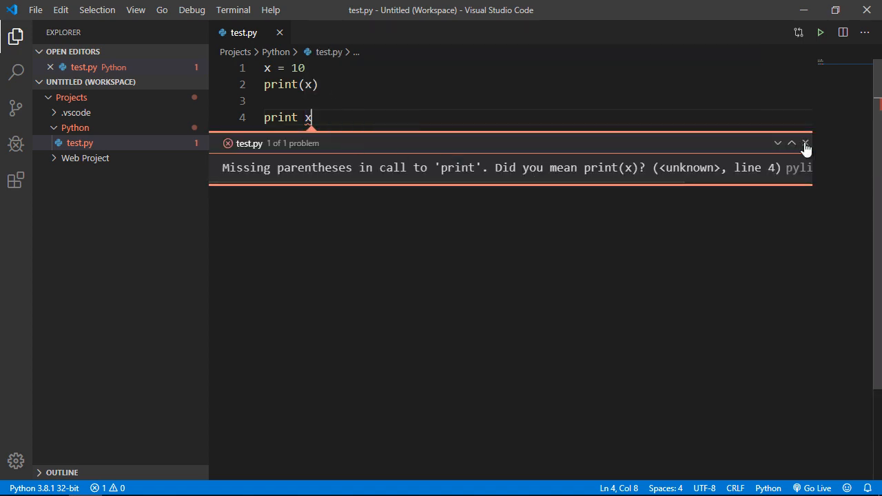
pyautogui.click(806, 143)
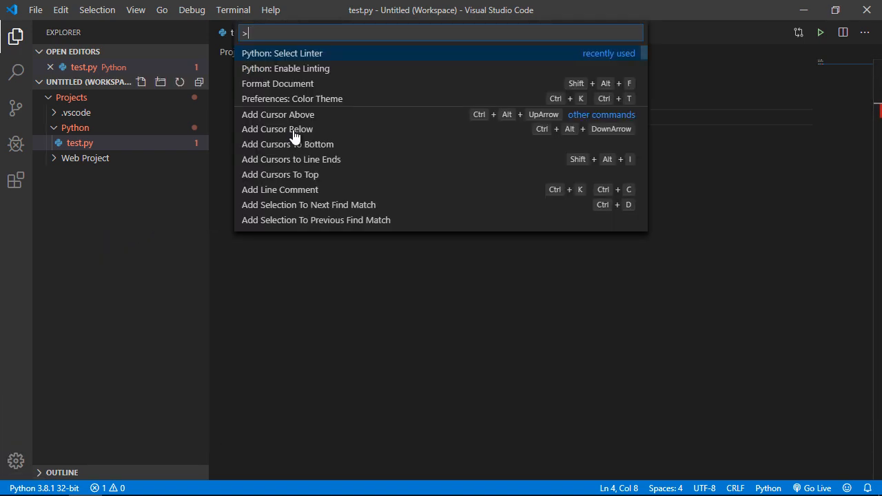
# Step: Run Python: Enable Linting with off so 'print x' no longer reports a problem
pyautogui.click(281, 53)
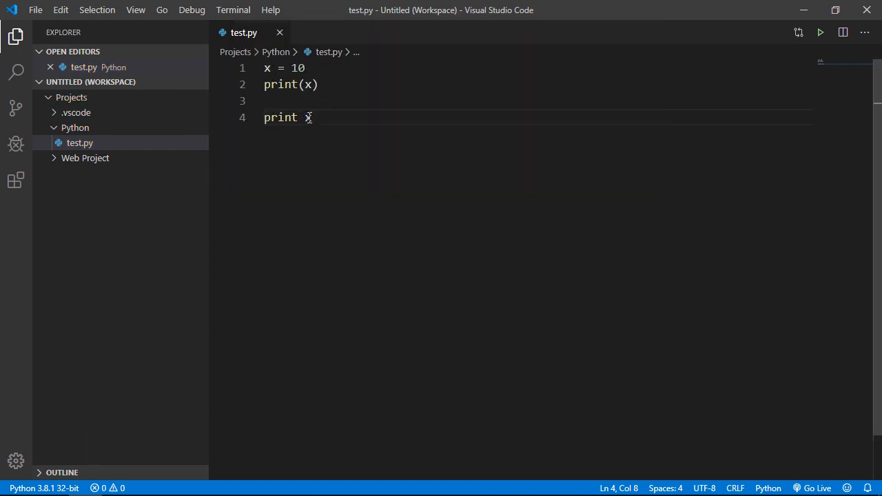
pyautogui.moveTo(308, 117)
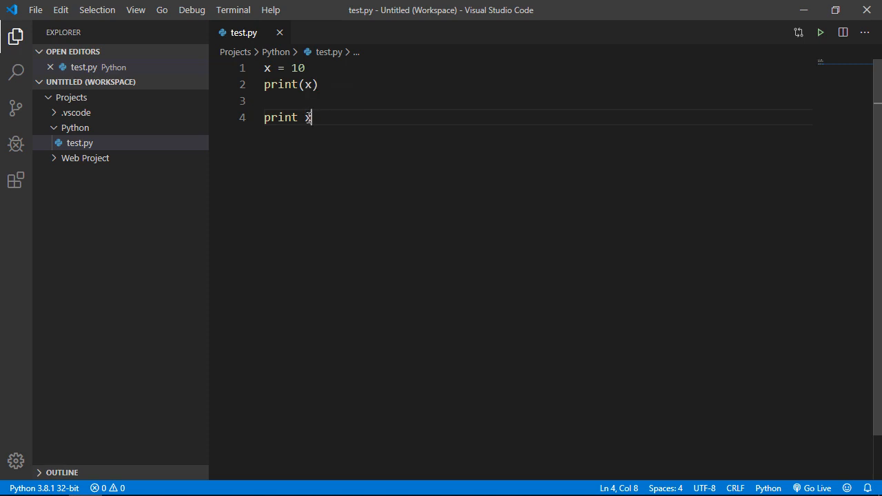
pyautogui.moveTo(308, 117)
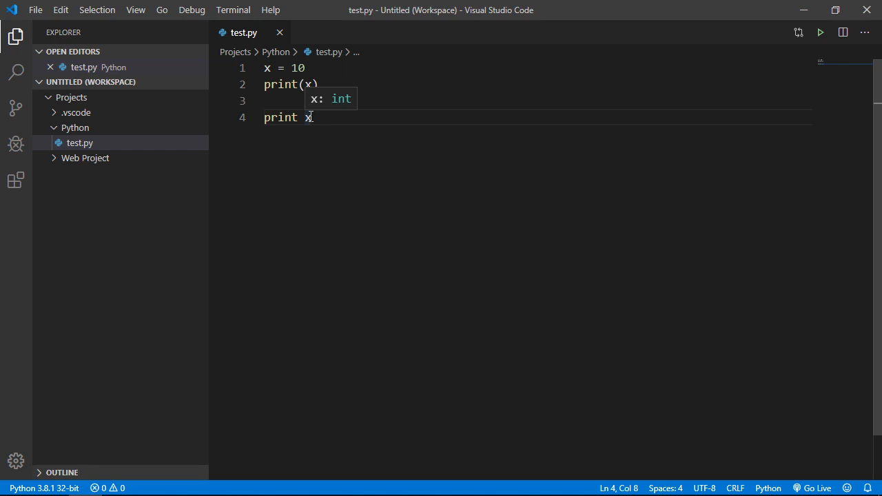
# Step: Run Python: Enable Linting again from the Command Palette to re-enable linting
pyautogui.click(15, 460)
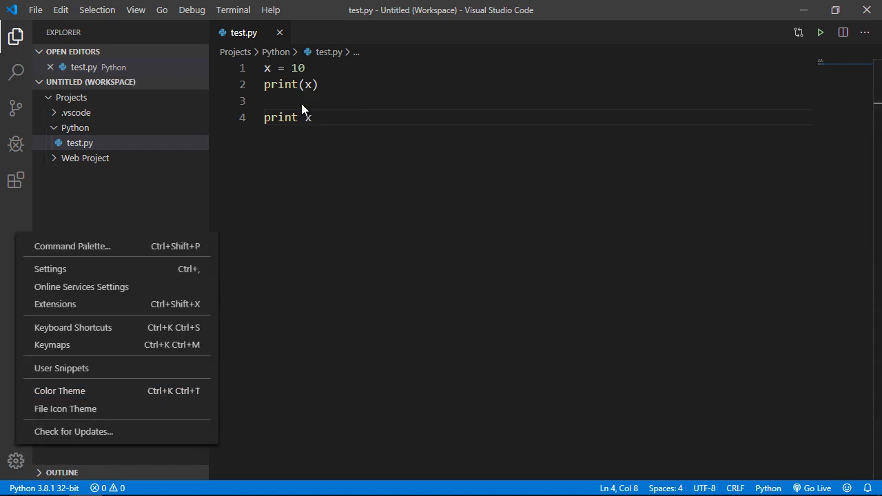
pyautogui.click(72, 246)
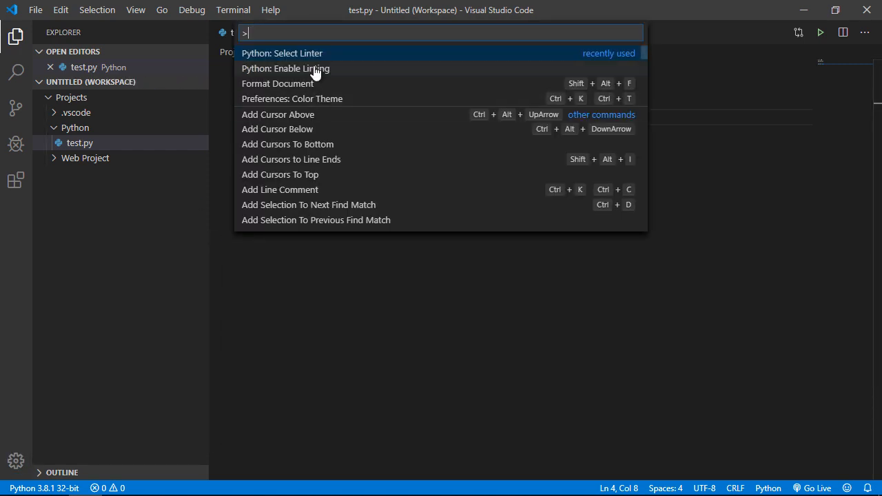
pyautogui.click(285, 68)
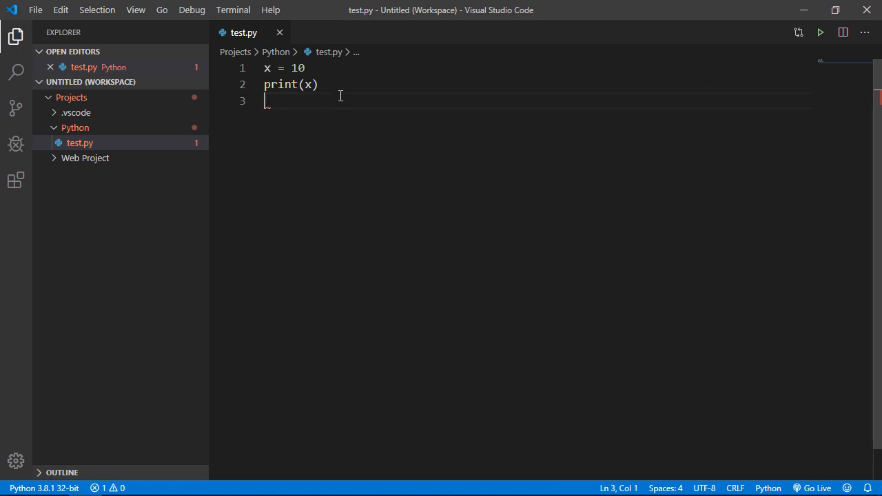
# Step: Run test.py once more, then clear the terminal with the cls command
pyautogui.click(820, 32)
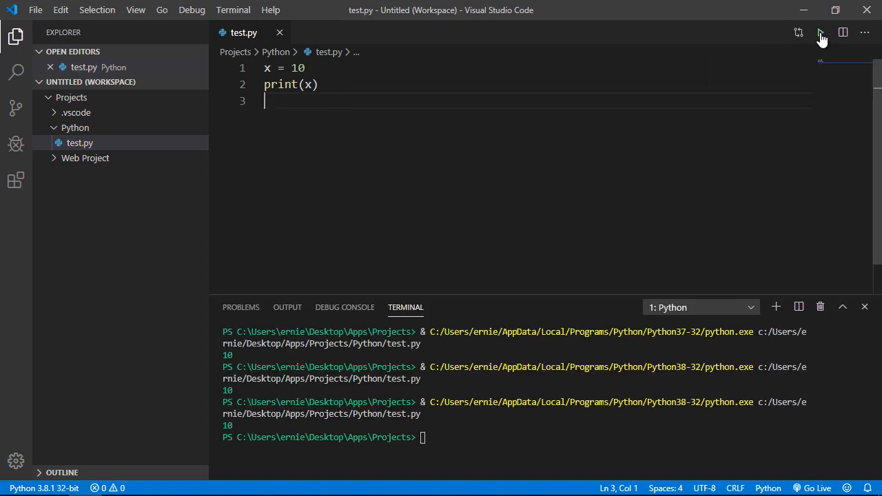
pyautogui.click(820, 32)
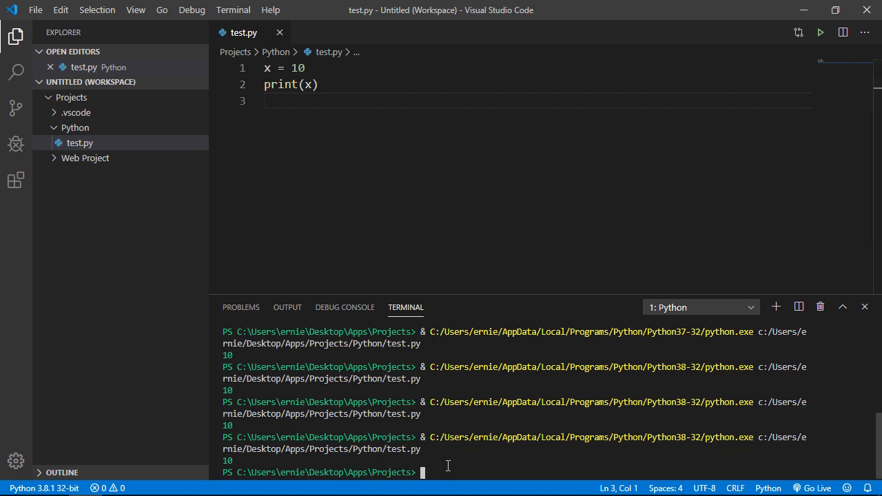
pyautogui.moveTo(379, 438)
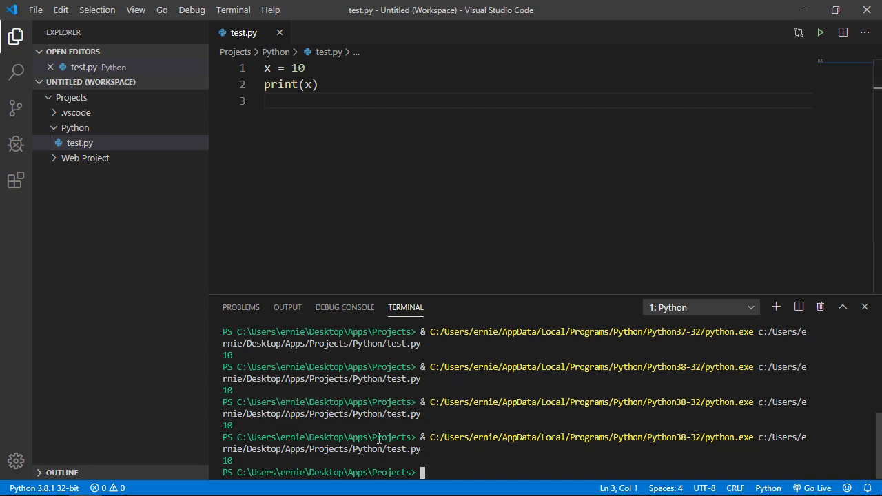
pyautogui.write('cl')
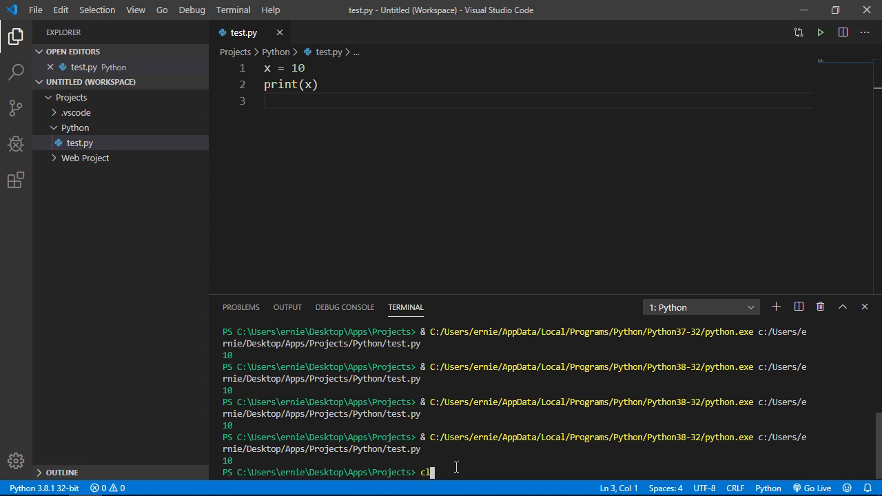
pyautogui.press('Return')
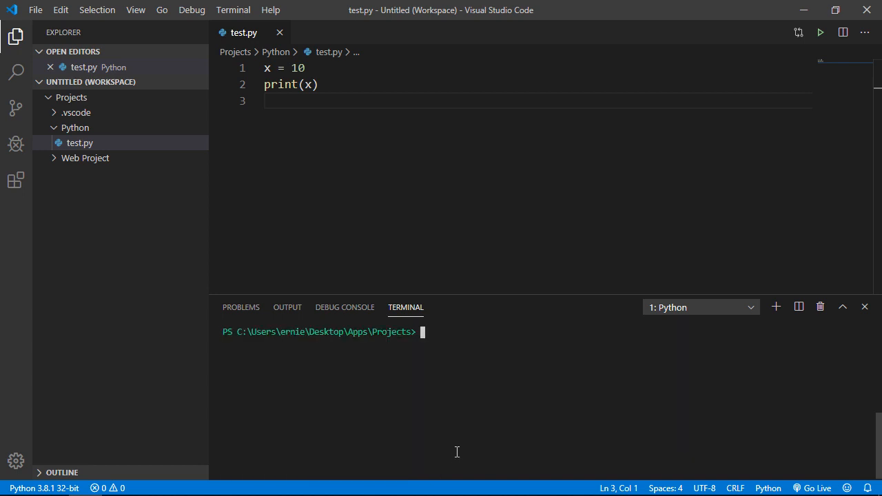
pyautogui.moveTo(425, 329)
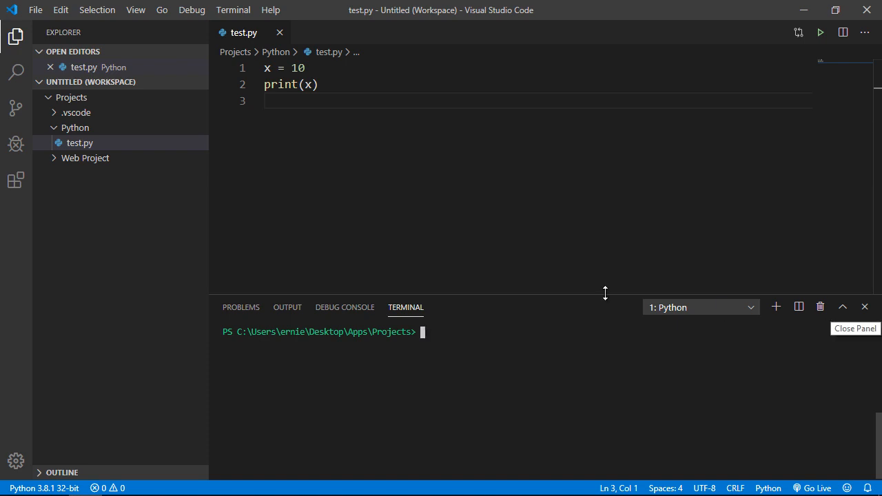
pyautogui.moveTo(501, 283)
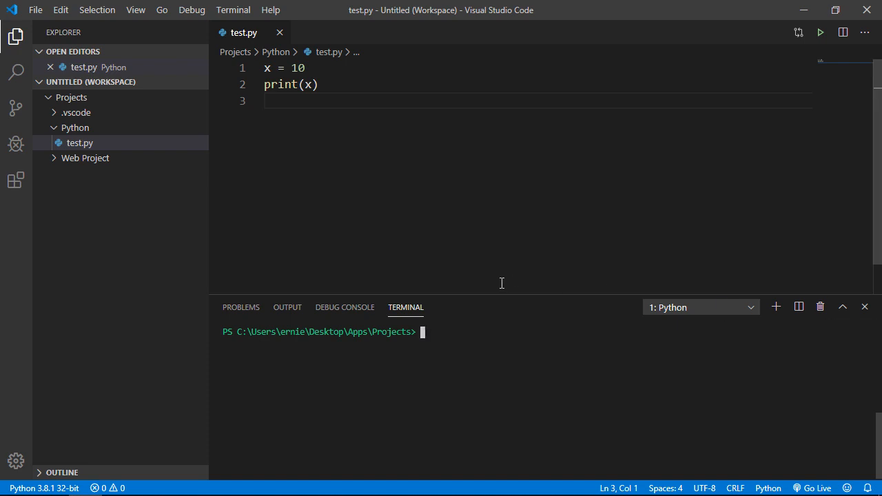
# Step: Close the terminal and filter the Command Palette to the Format Document command
pyautogui.click(865, 307)
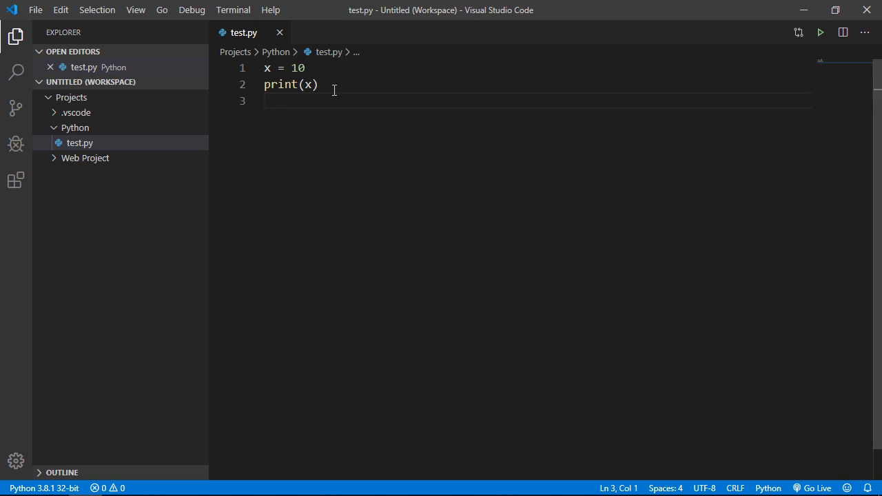
pyautogui.click(16, 460)
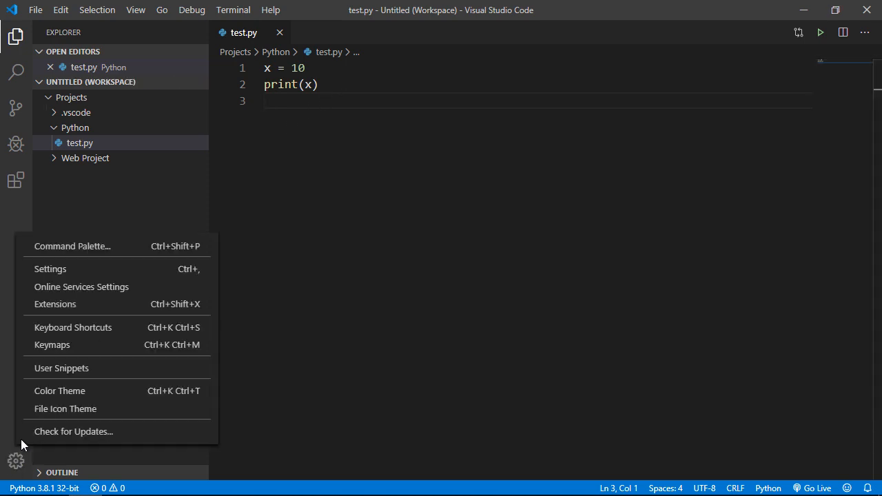
pyautogui.click(73, 246)
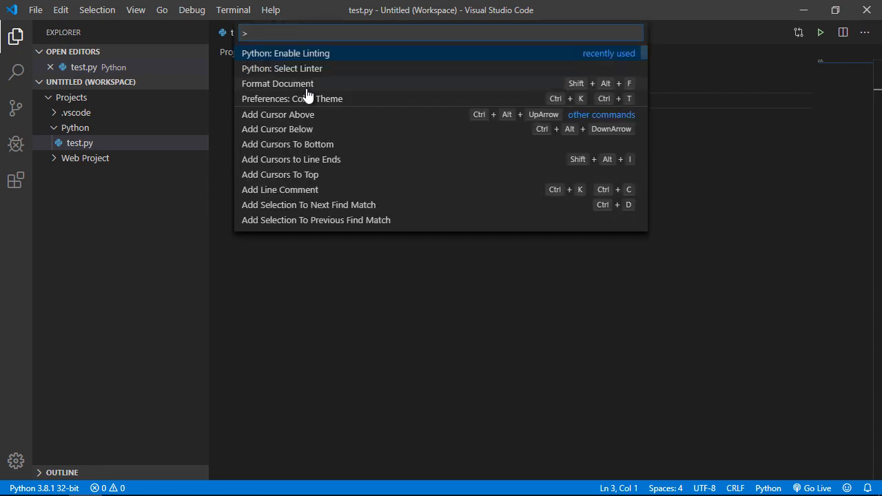
pyautogui.write('for')
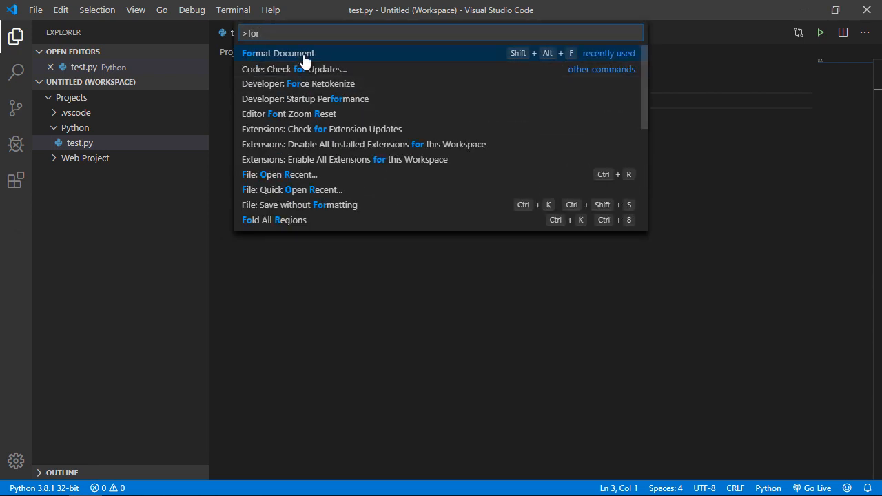
pyautogui.moveTo(387, 81)
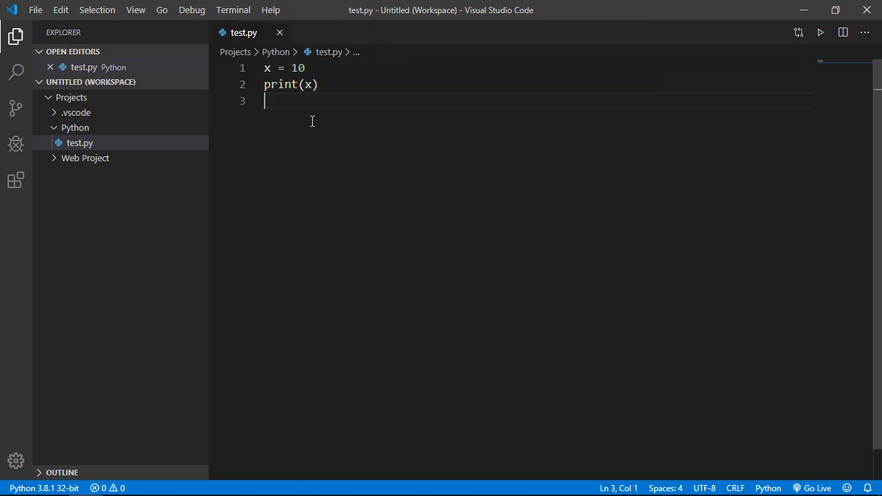
# Step: Format test.py from the editor context menu, prompting the autopep8 not-installed notice
pyautogui.rightClick(338, 128)
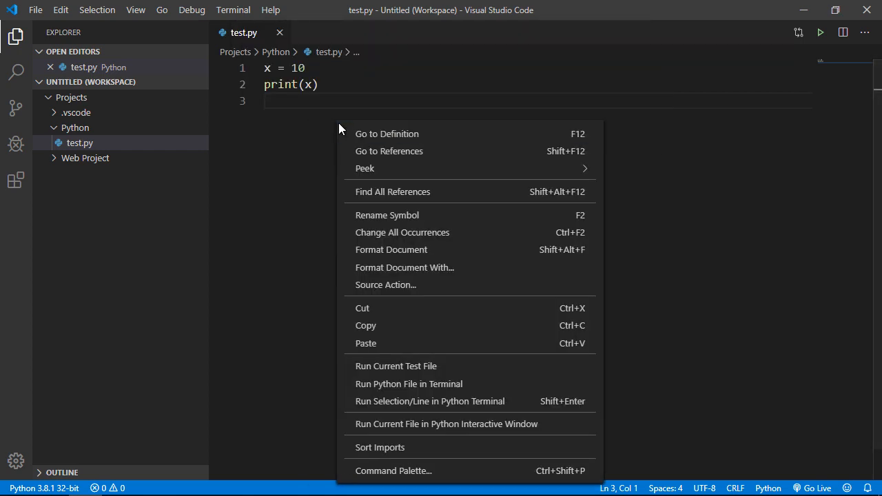
pyautogui.moveTo(386, 247)
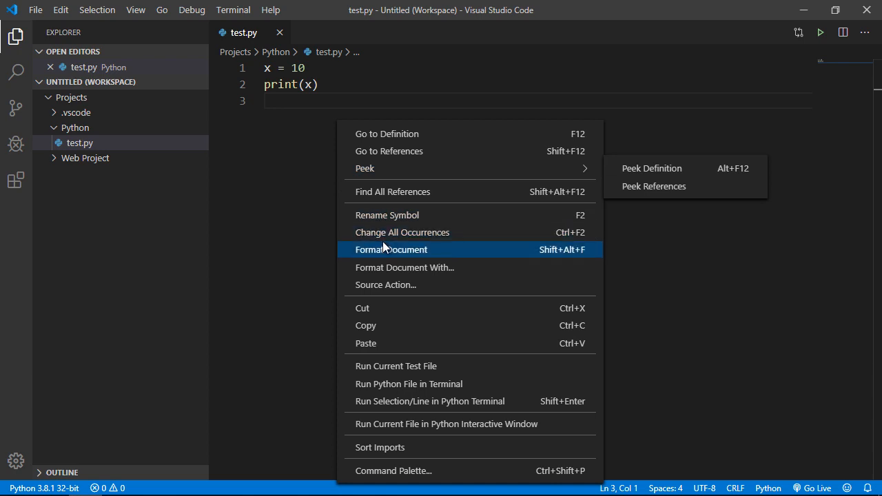
pyautogui.click(390, 250)
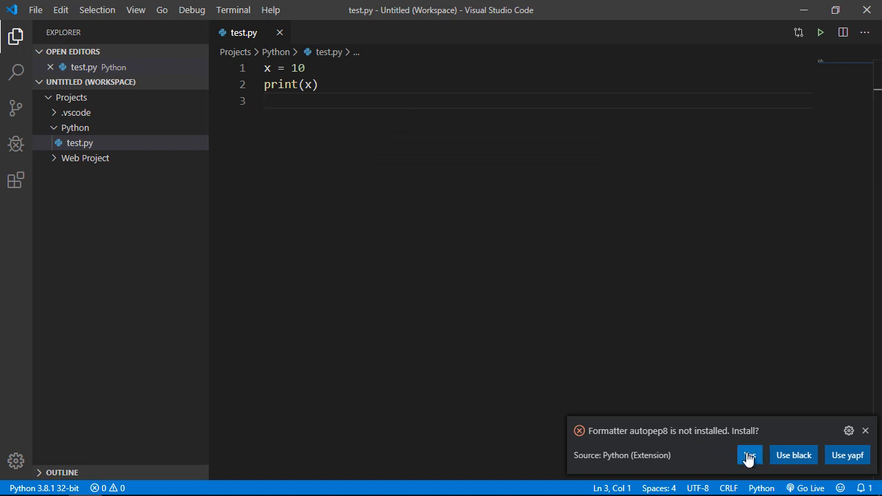
pyautogui.moveTo(793, 455)
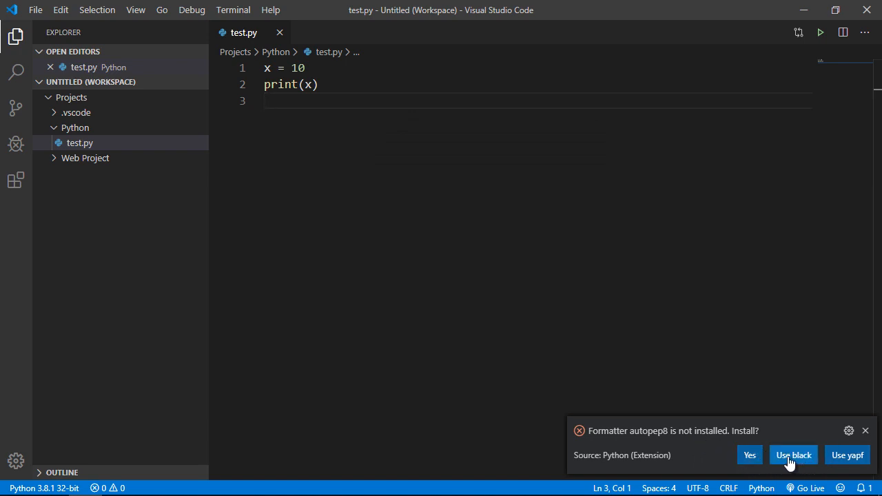
pyautogui.moveTo(847, 454)
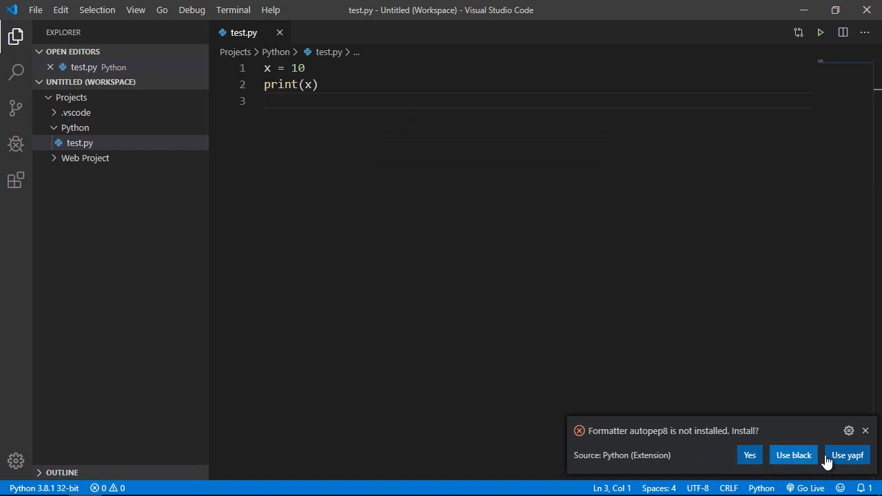
pyautogui.moveTo(793, 455)
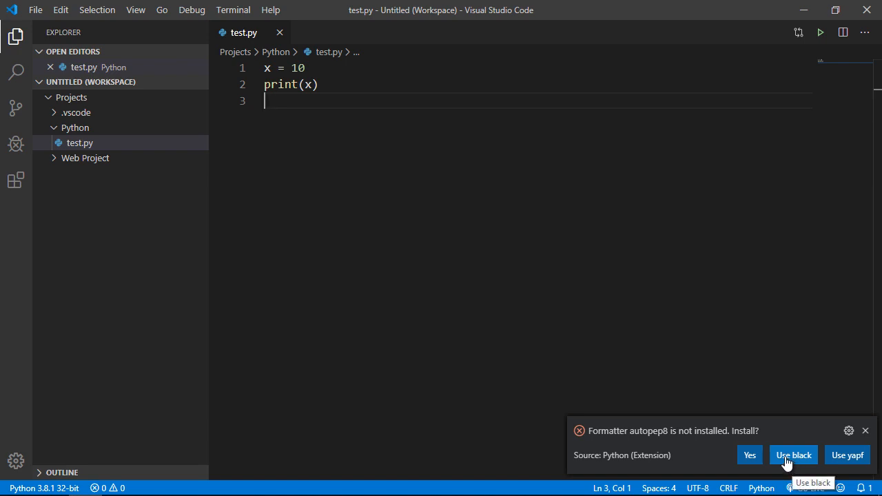
# Step: Install black as the Python formatter from the notification, then hide the terminal
pyautogui.click(793, 455)
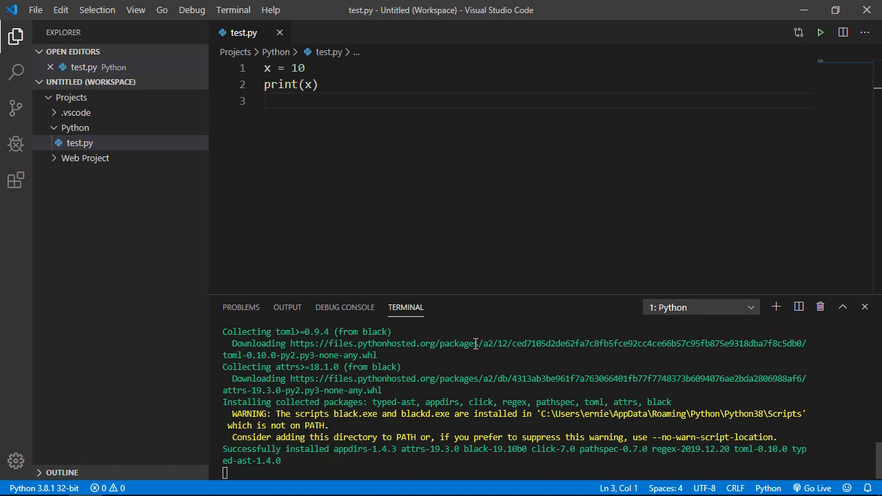
pyautogui.click(863, 306)
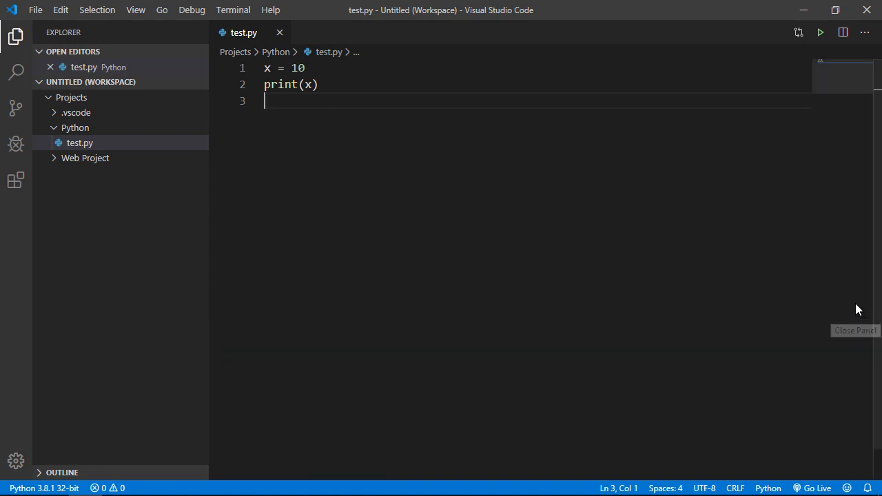
pyautogui.click(306, 67)
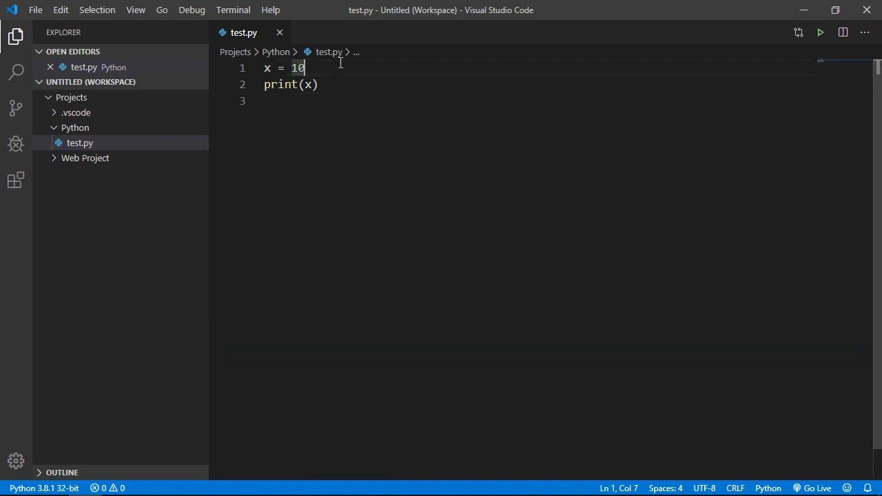